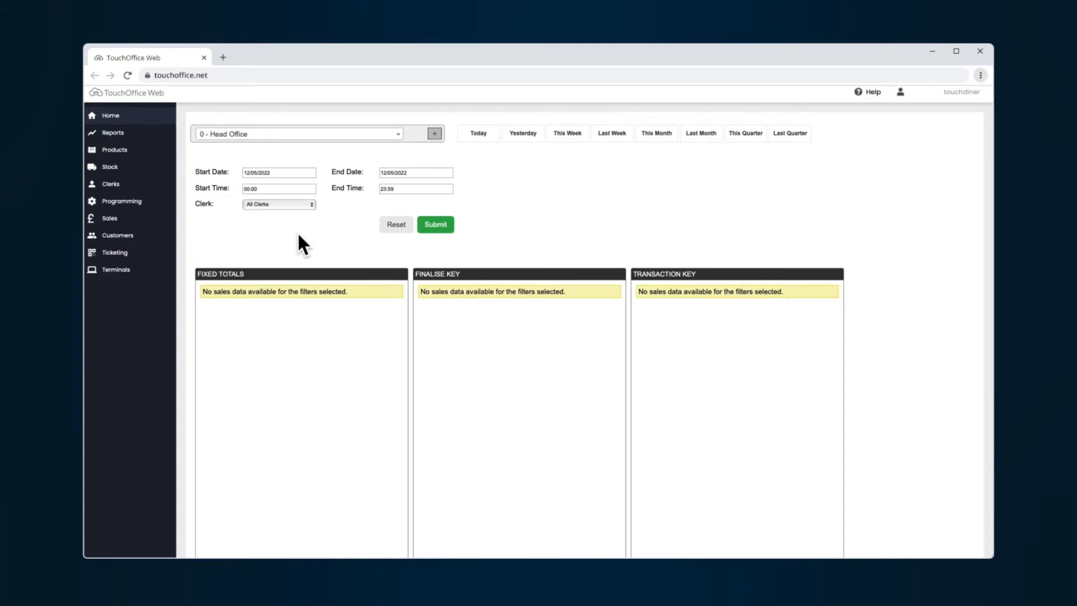
Browse the PLU Programming product list down to PLU 57 Loaded Nachos
{"action": "left_click", "coordinate": [114, 151]}
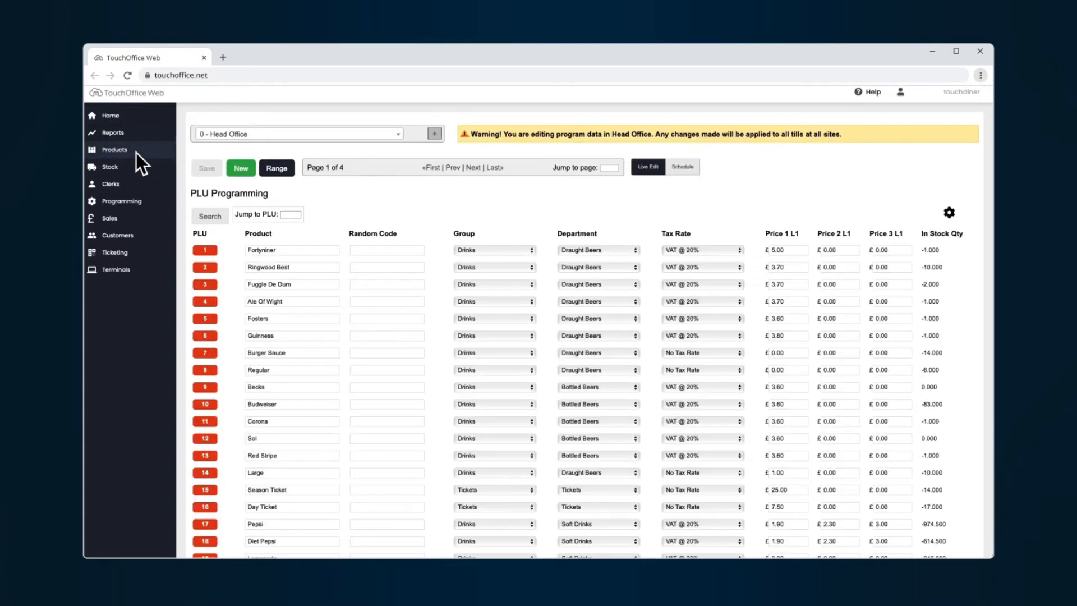
{"action": "mouse_move", "coordinate": [229, 380]}
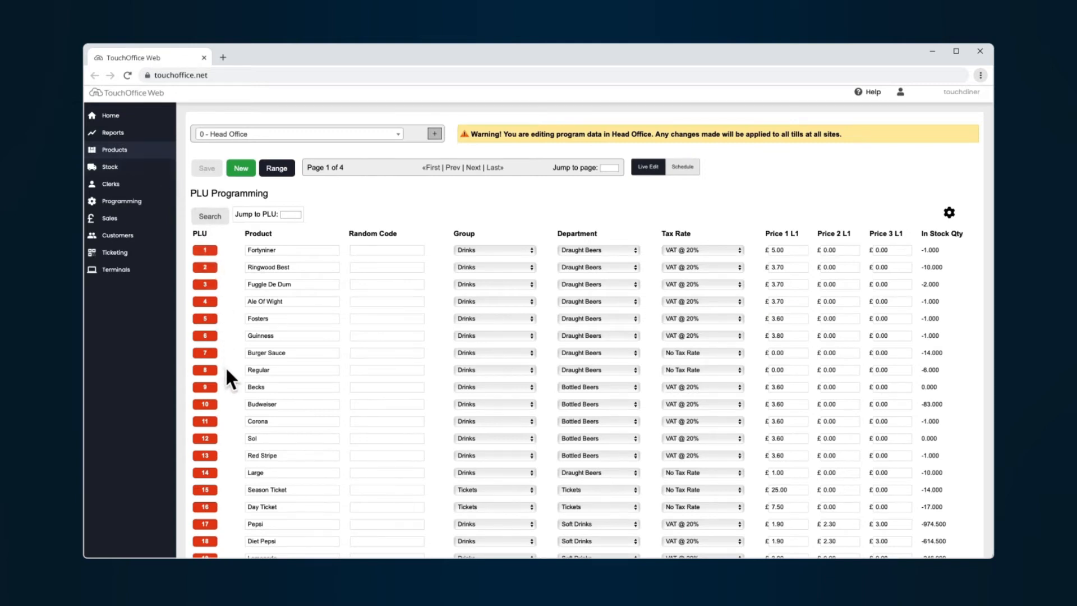
{"action": "scroll", "scroll_direction": "down", "scroll_amount": 3}
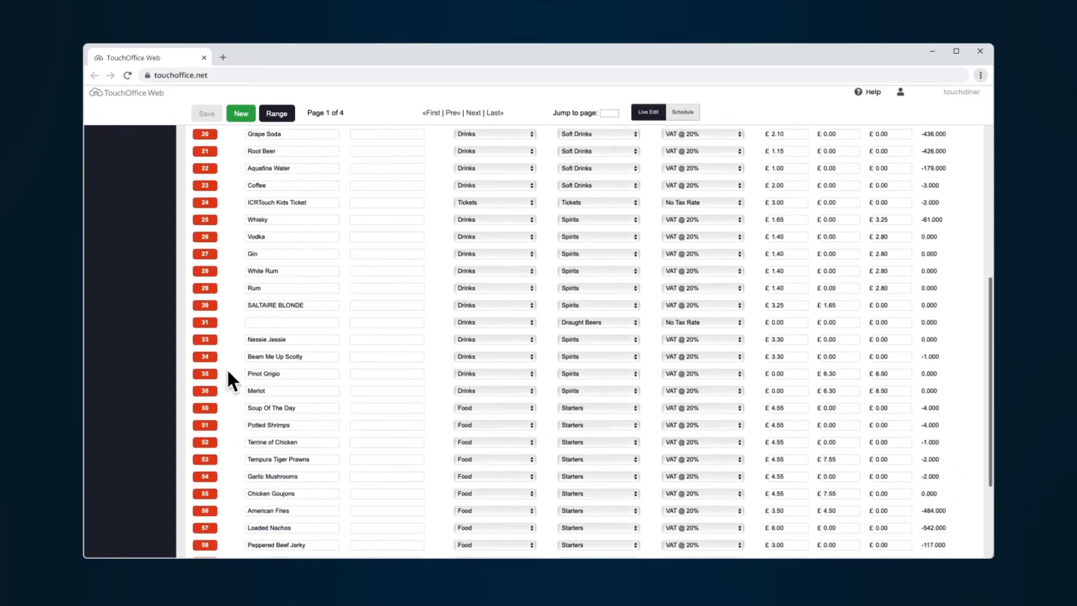
Save Loaded Nachos' Nutrition values of 257 kcal energy and 2 portions, confirming with OK
{"action": "left_click", "coordinate": [270, 527]}
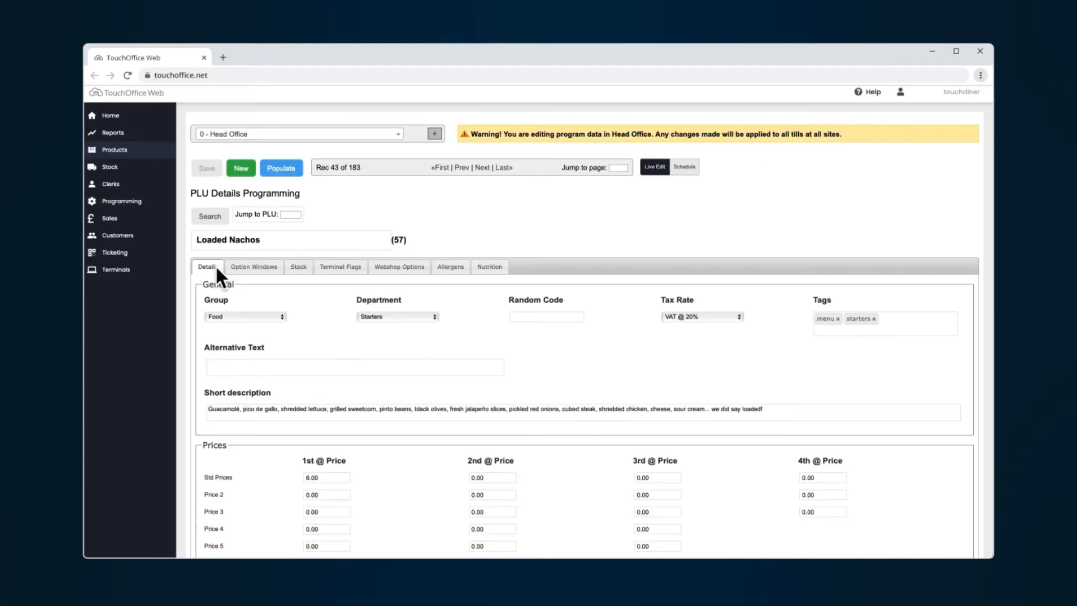
{"action": "left_click", "coordinate": [489, 267]}
{"action": "type", "text": "2"}
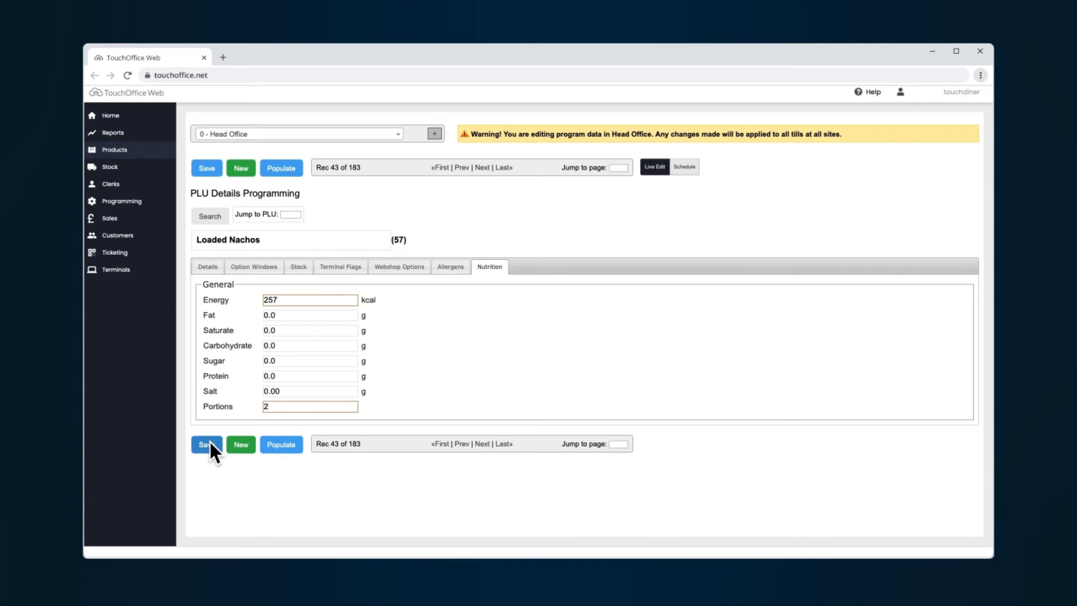
{"action": "left_click", "coordinate": [206, 444]}
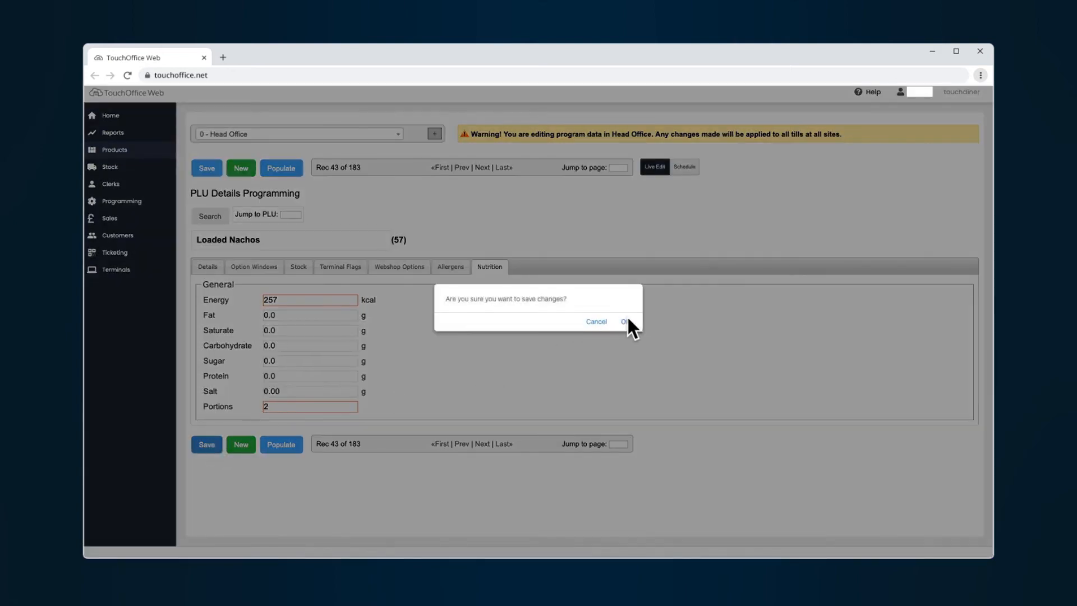
{"action": "left_click", "coordinate": [625, 321]}
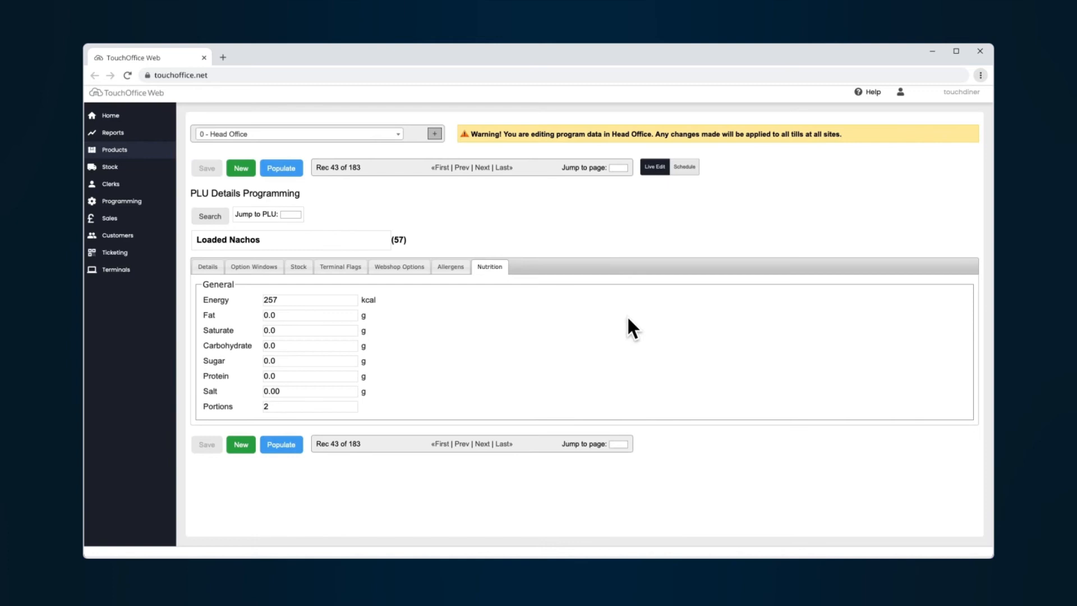